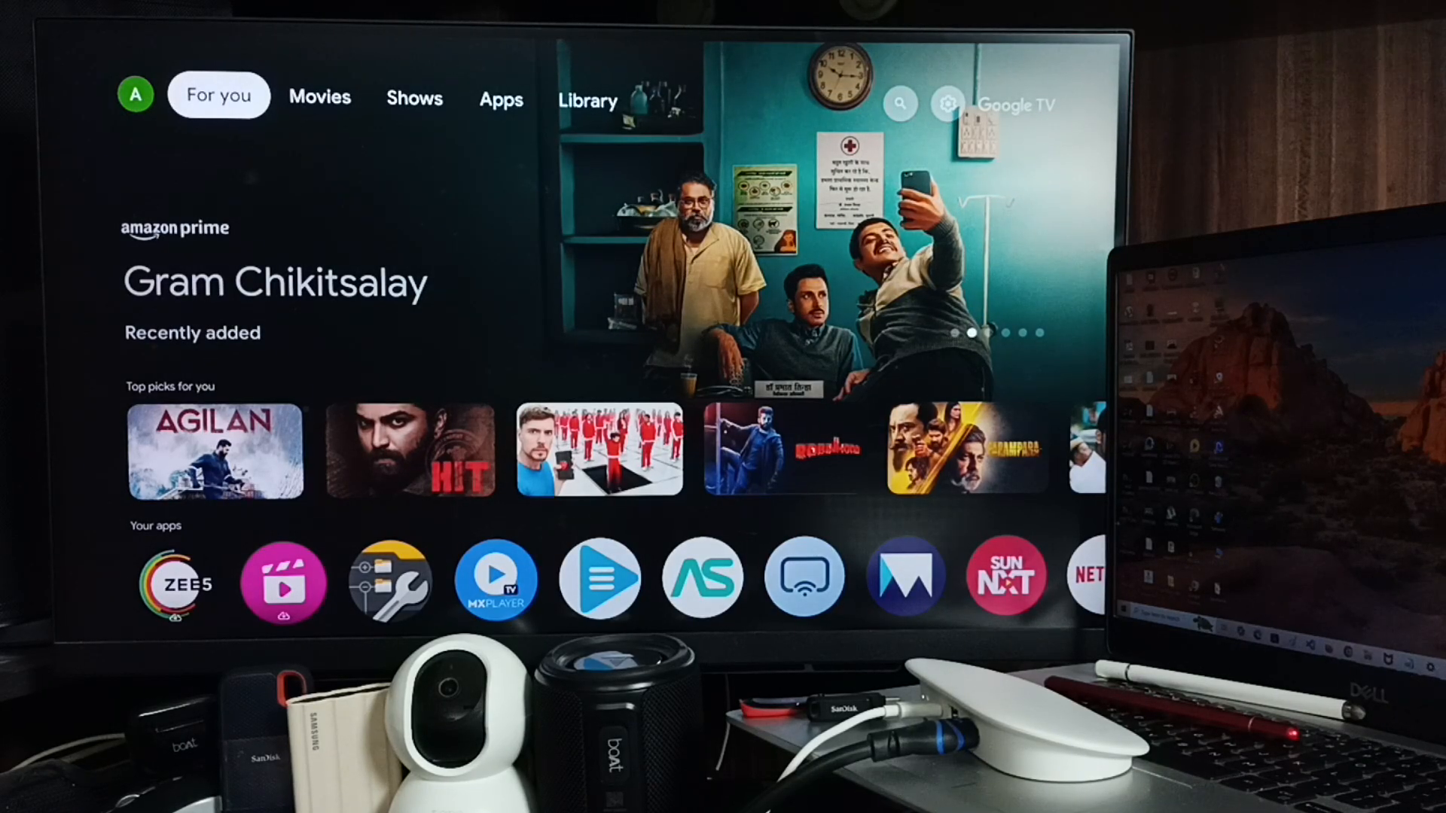
- Move across the top tabs past Movies and land on the Apps section
click(320, 96)
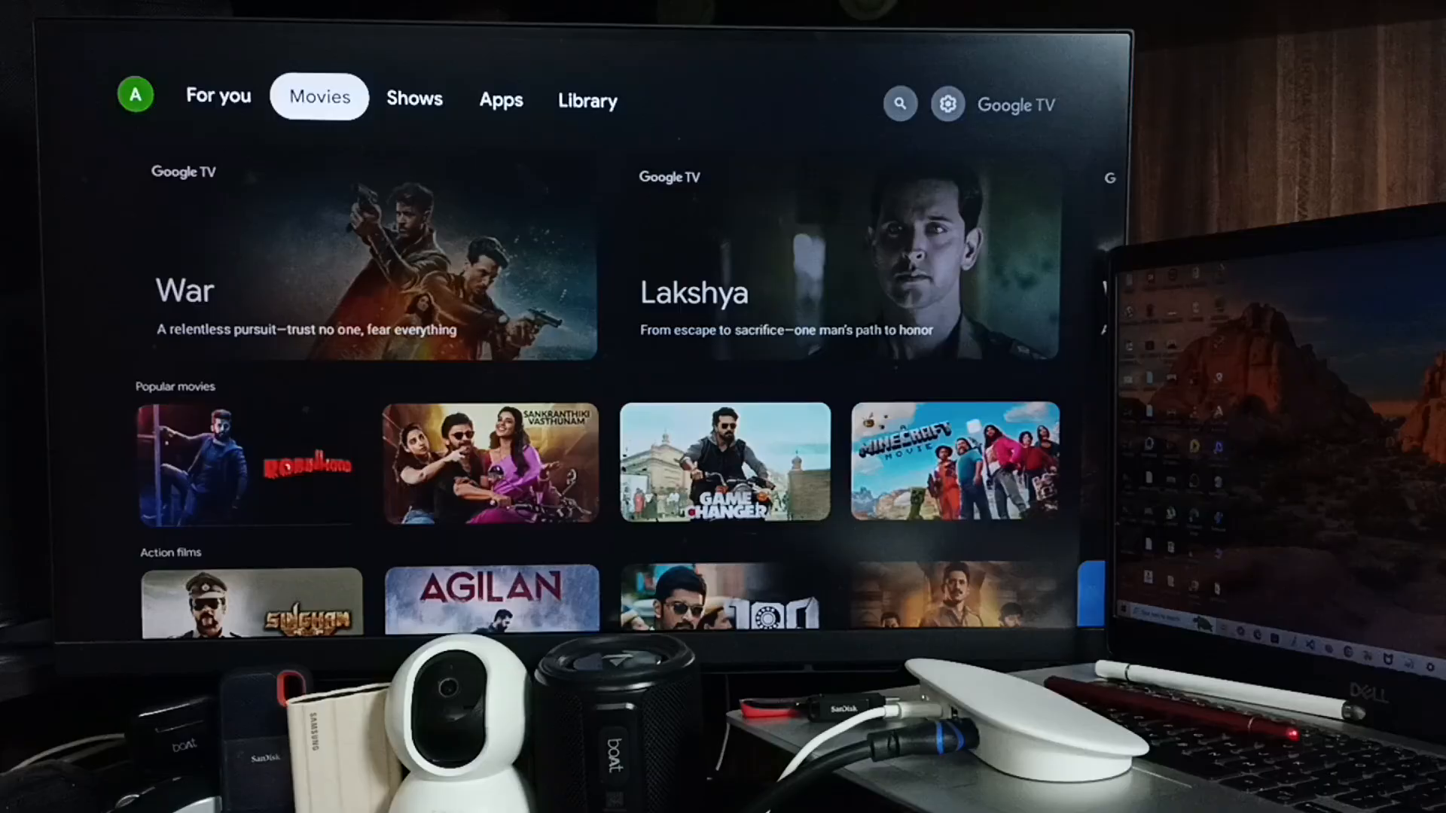
click(500, 99)
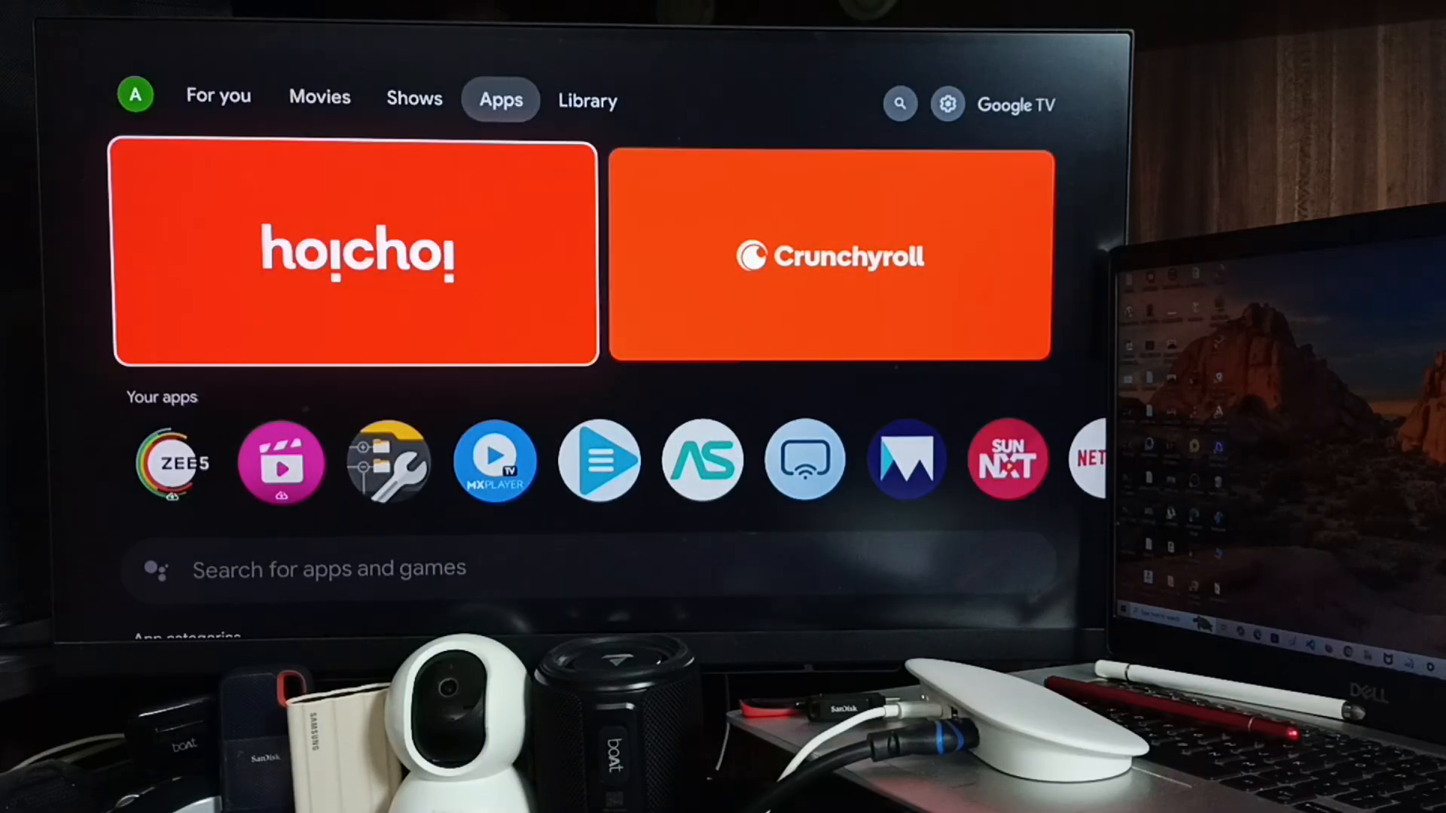
- Run an app search for 'appl' so Apple TV appears as the first result
scroll(down, 3)
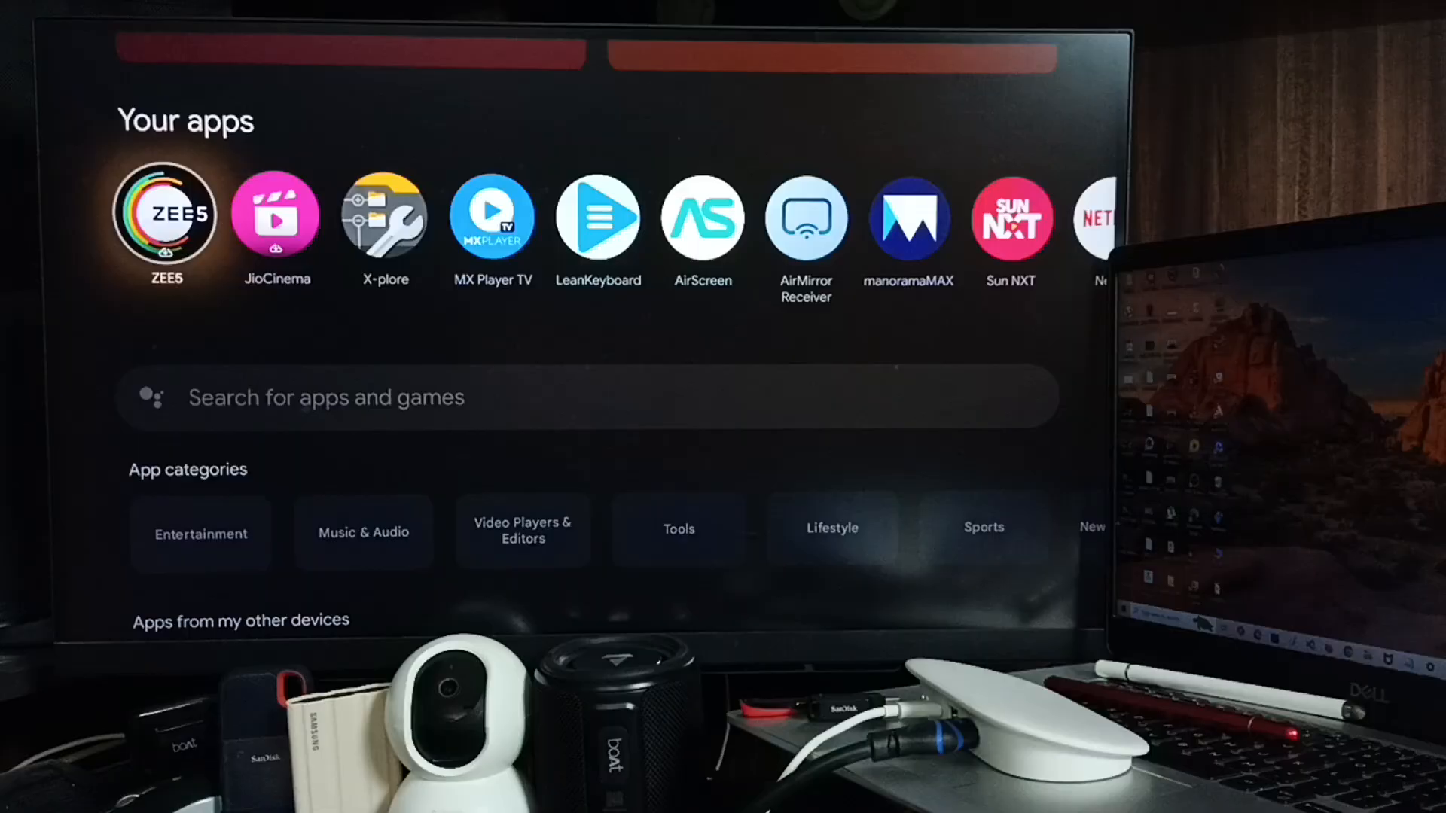
scroll(down, 3)
text(appl)
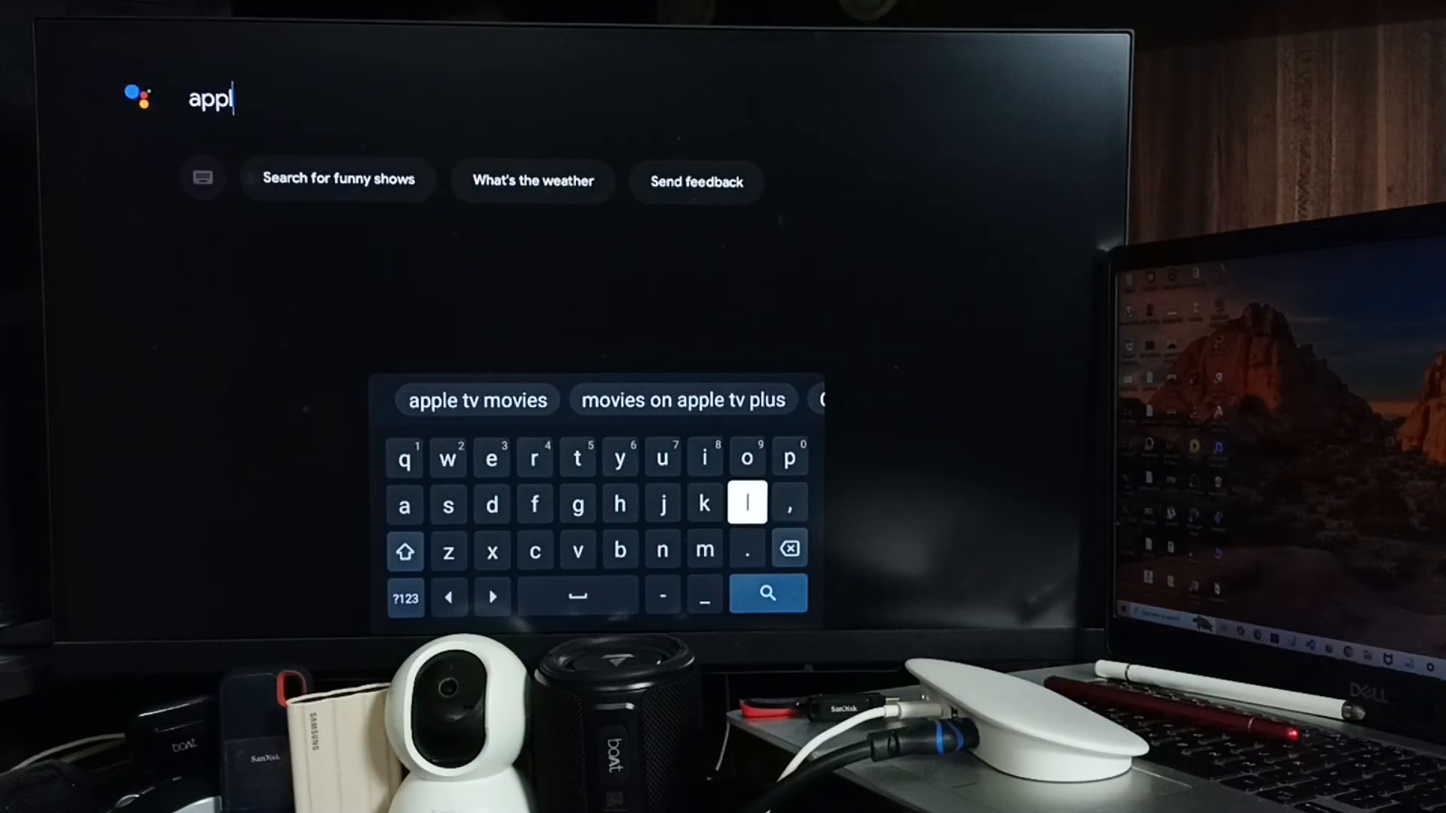
mouse_move(491, 458)
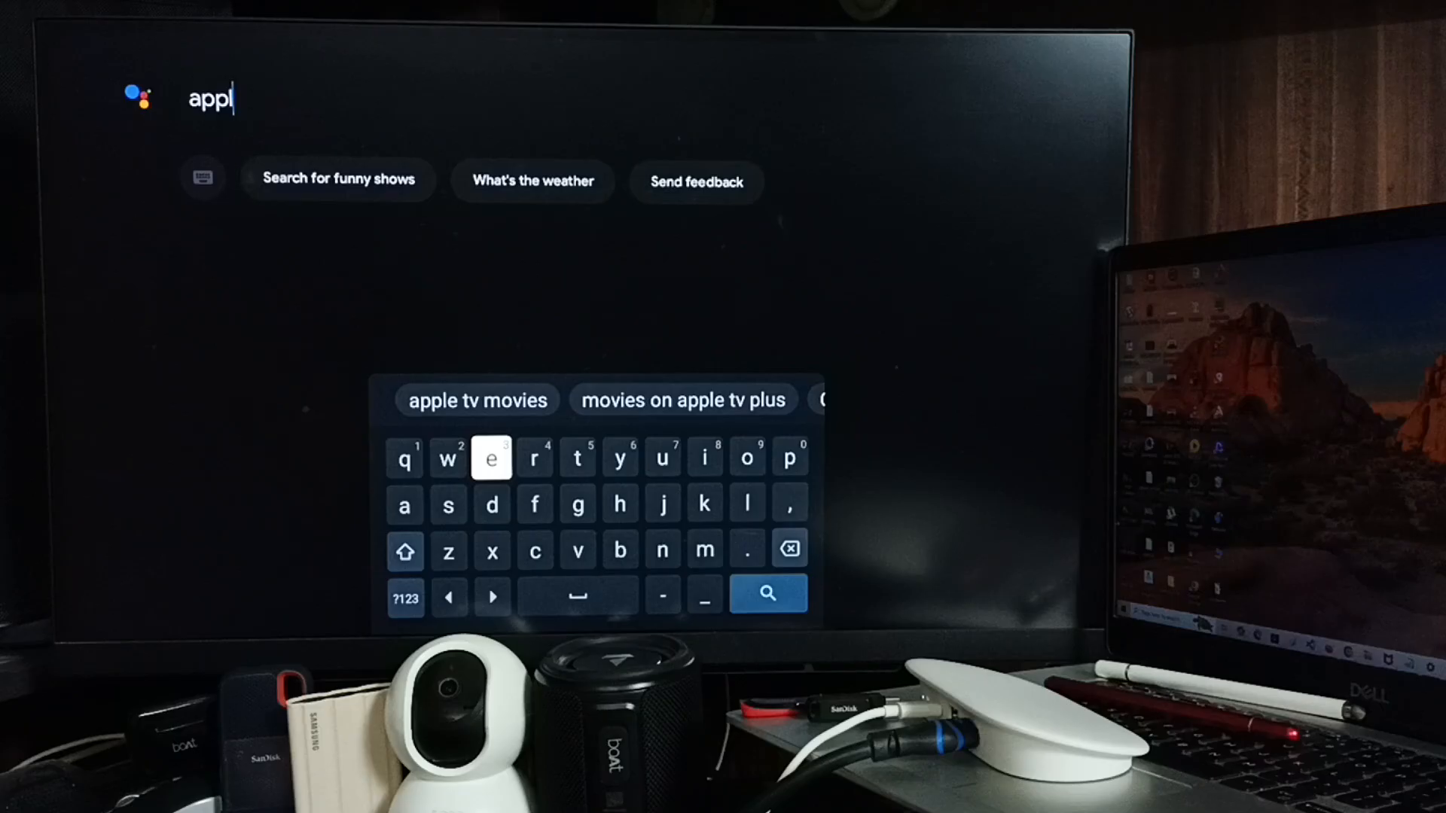
click(491, 459)
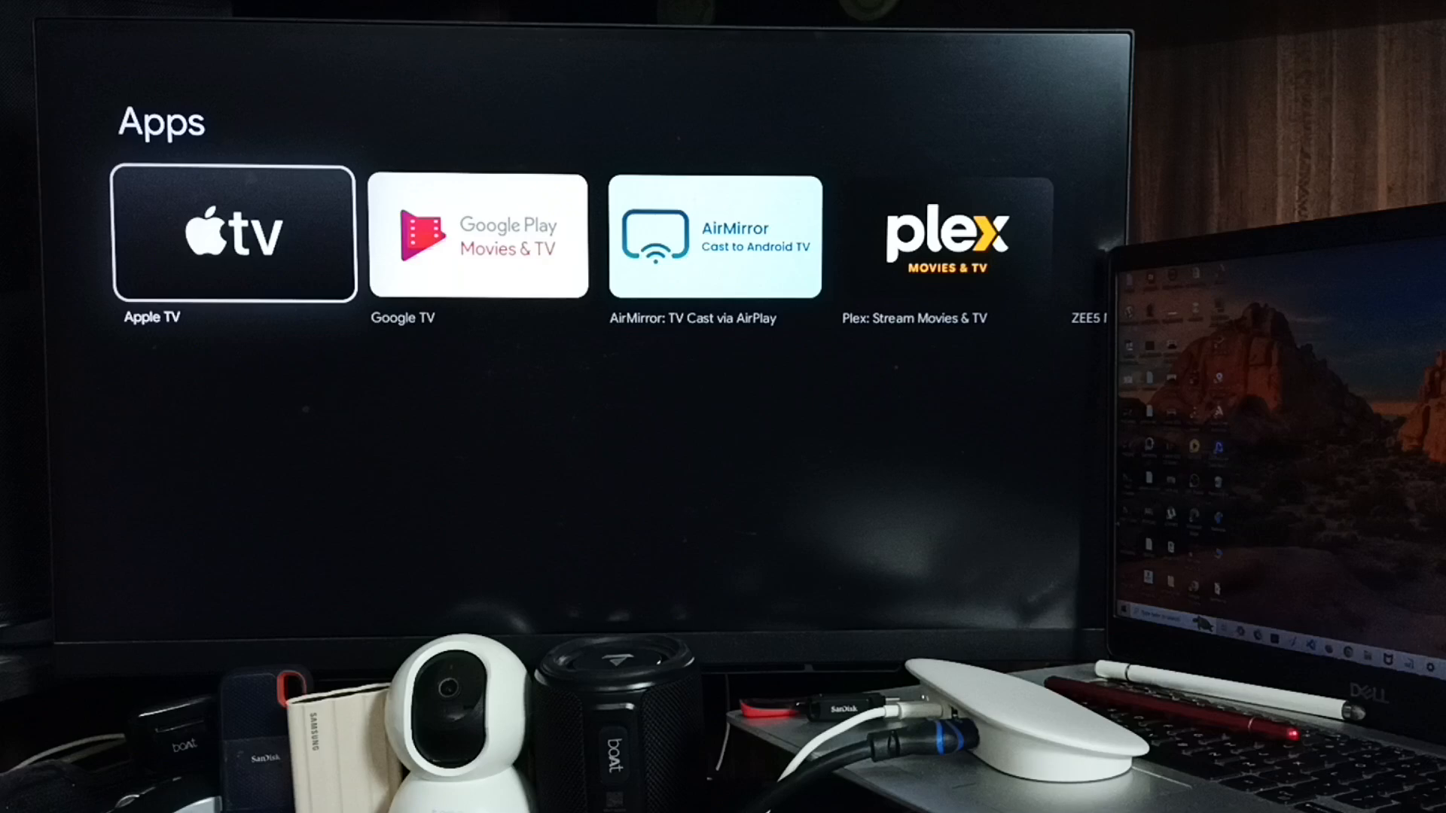
- Install Apple TV from its app page, then return to the For you home screen
click(235, 235)
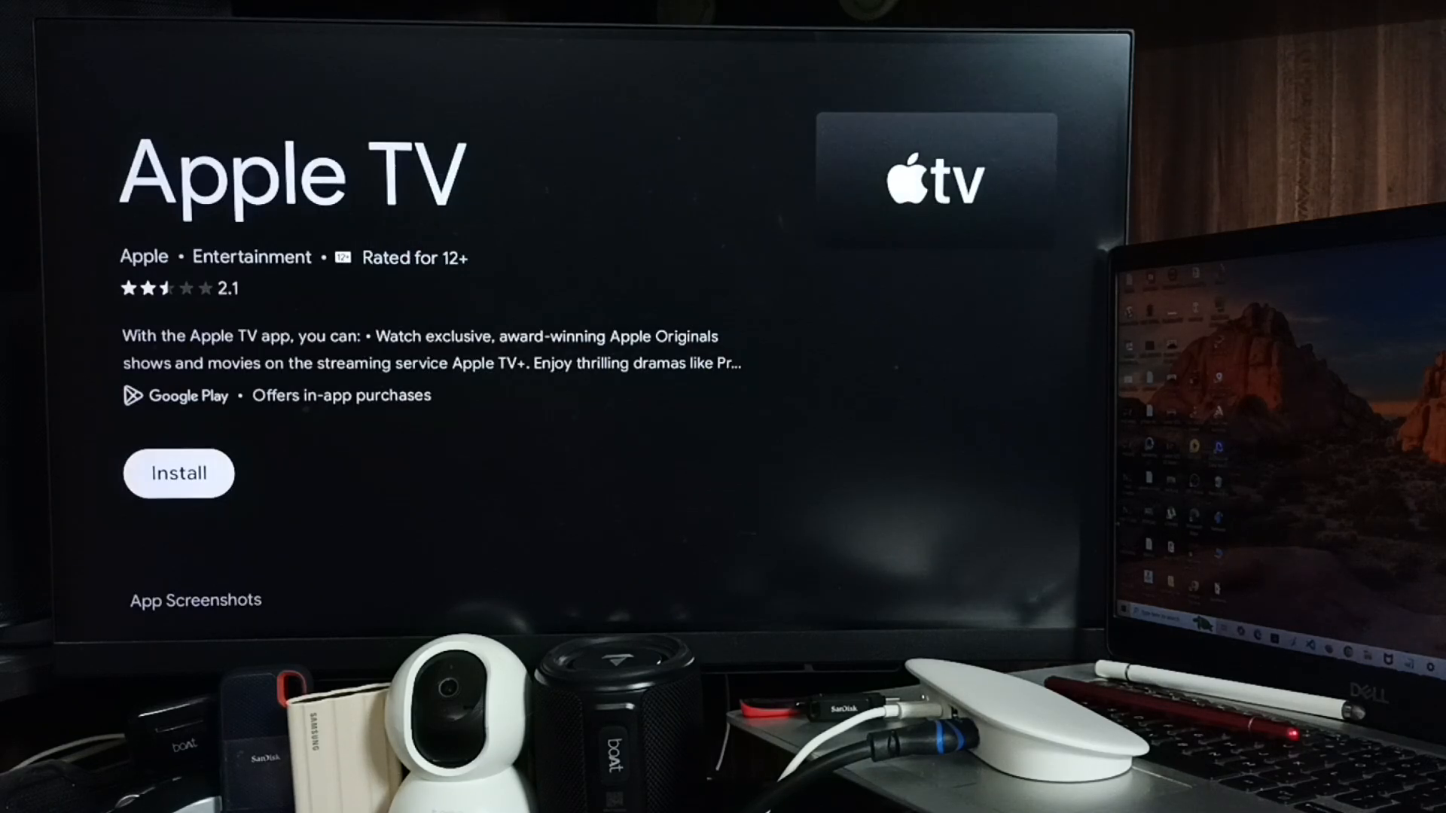
click(178, 473)
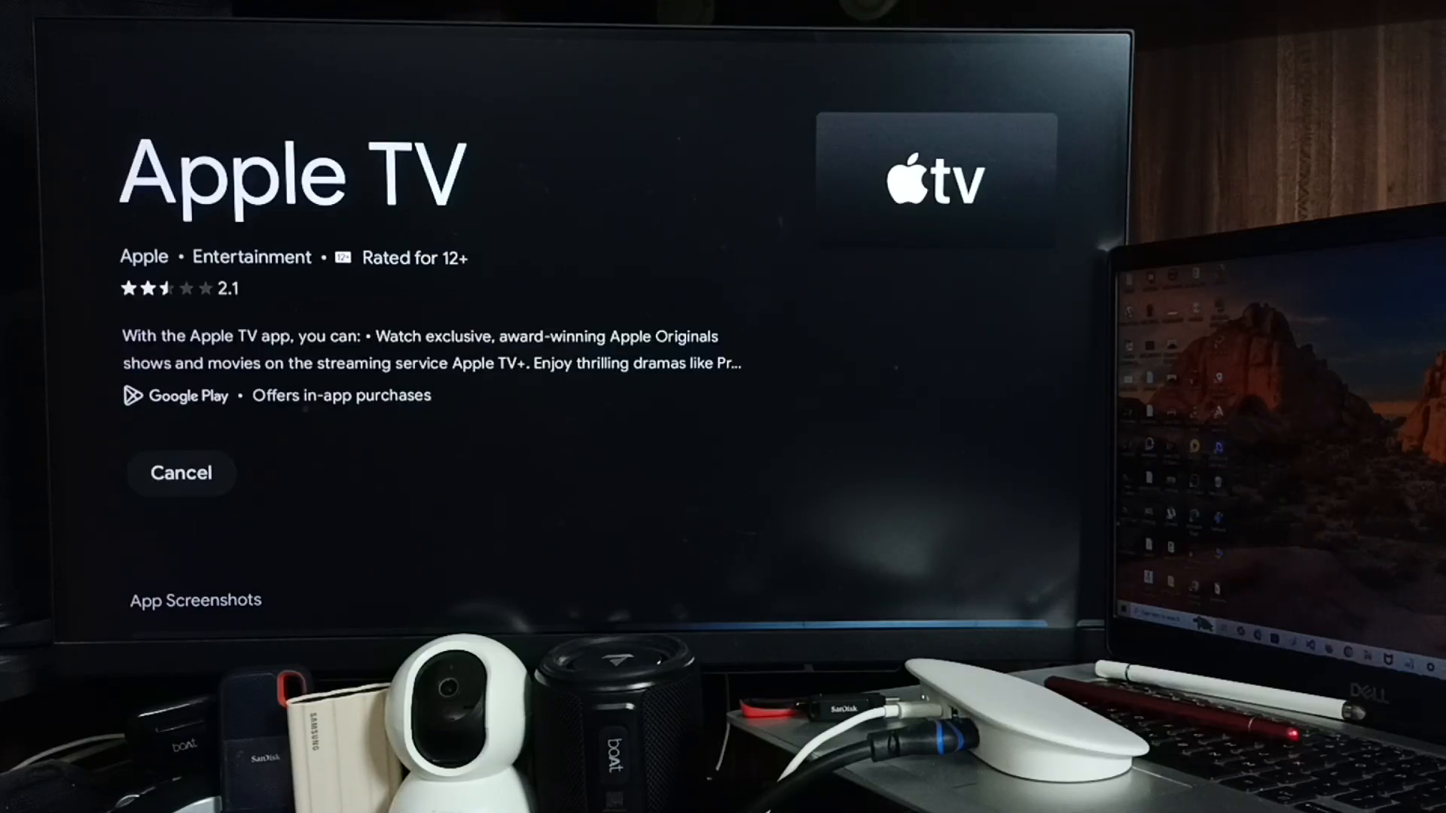
click(179, 473)
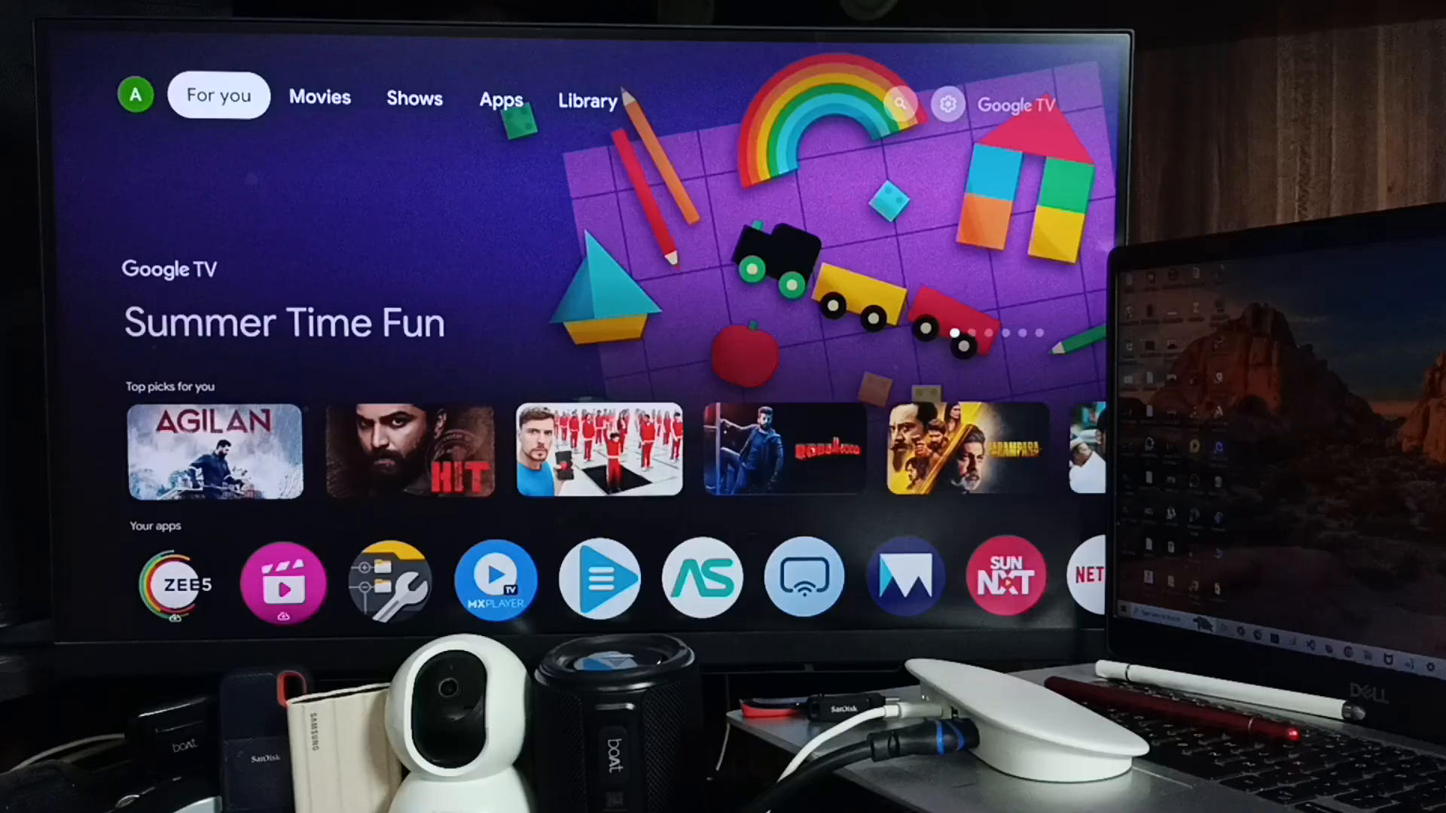
- Go through the search page and quick settings panel into the system Apps settings
click(899, 104)
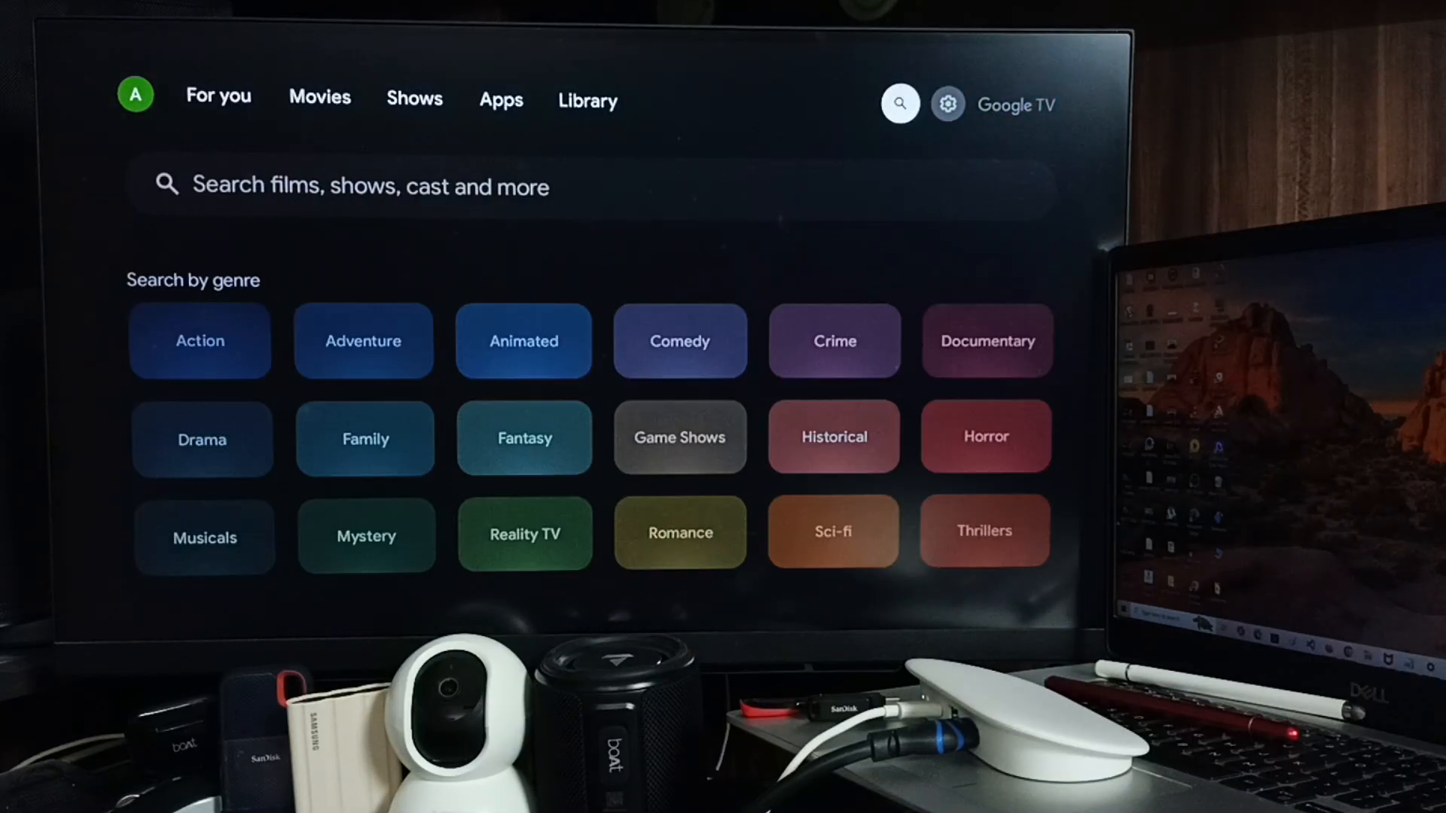
click(947, 104)
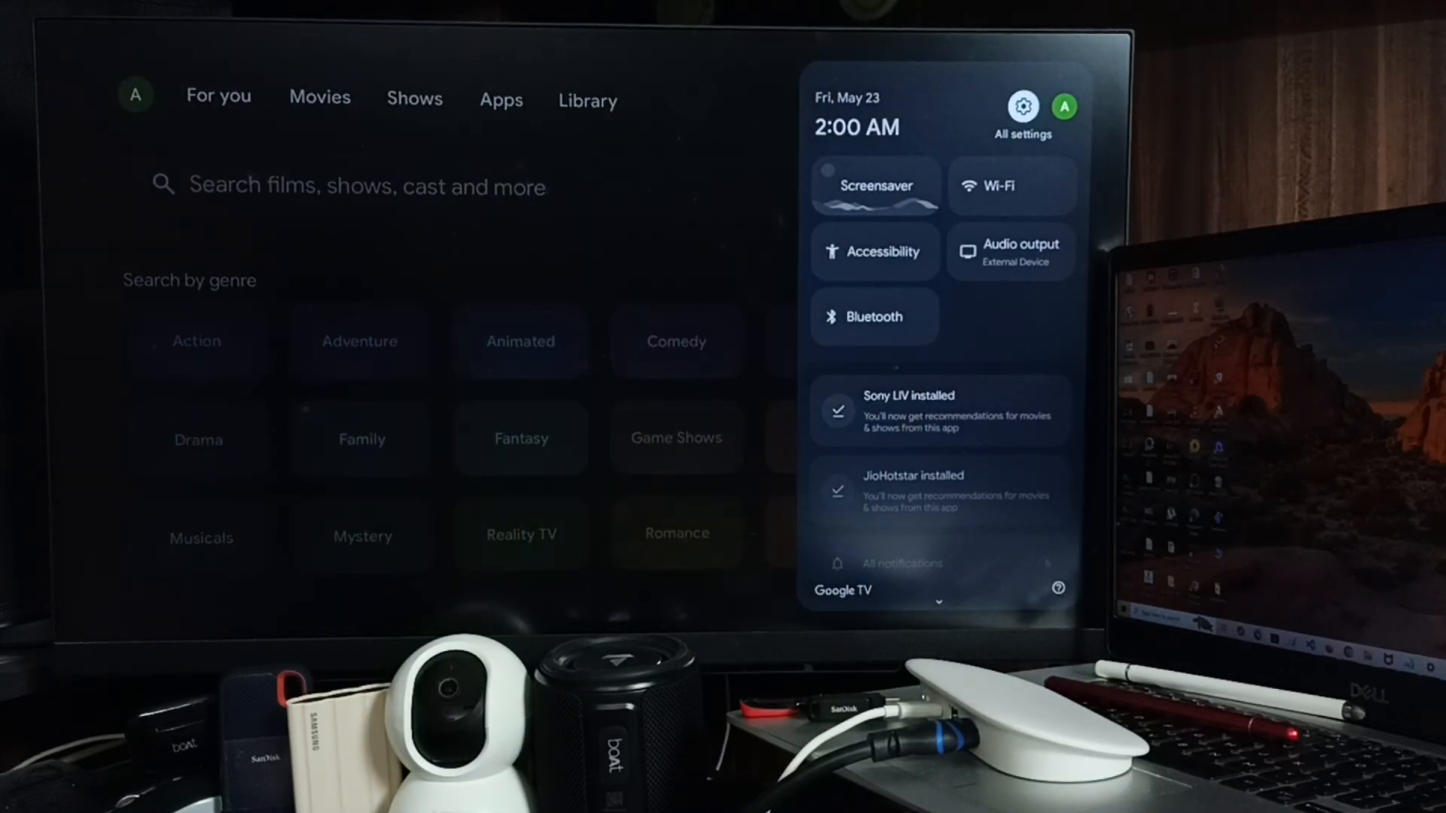
click(1021, 105)
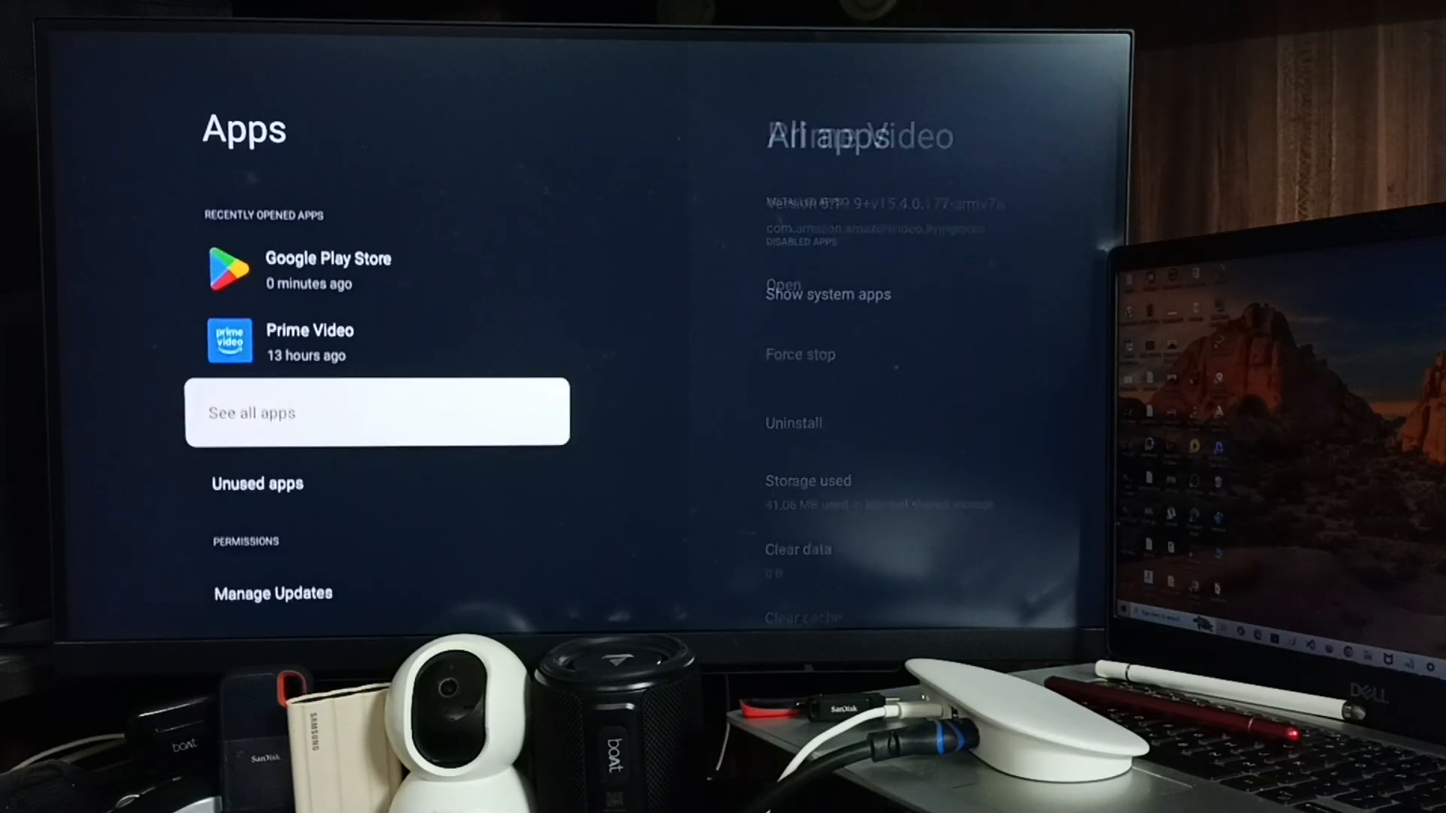
- Show all installed apps including system apps and reach Google Play Store's app info page
click(376, 412)
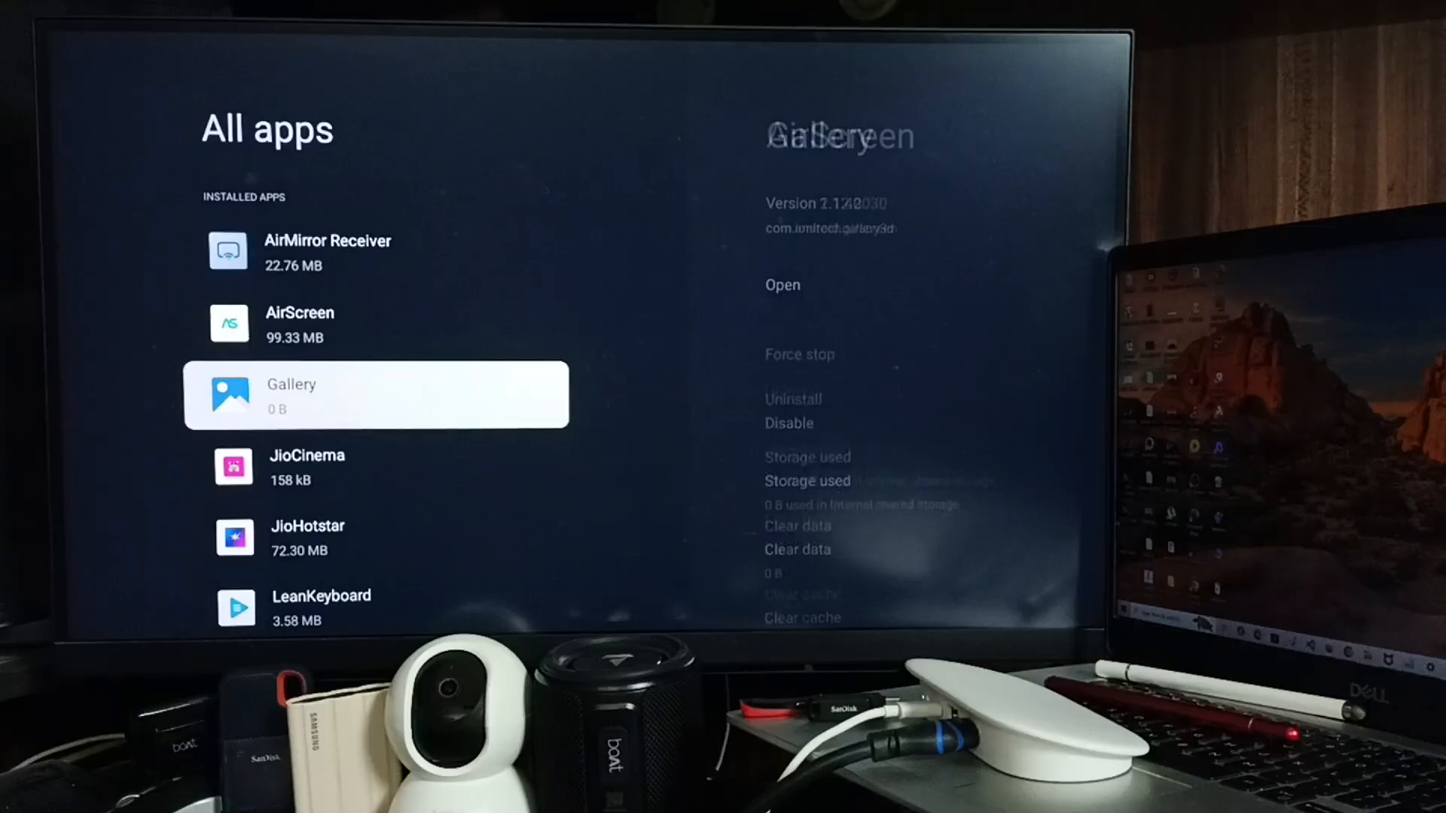
scroll(down, 3)
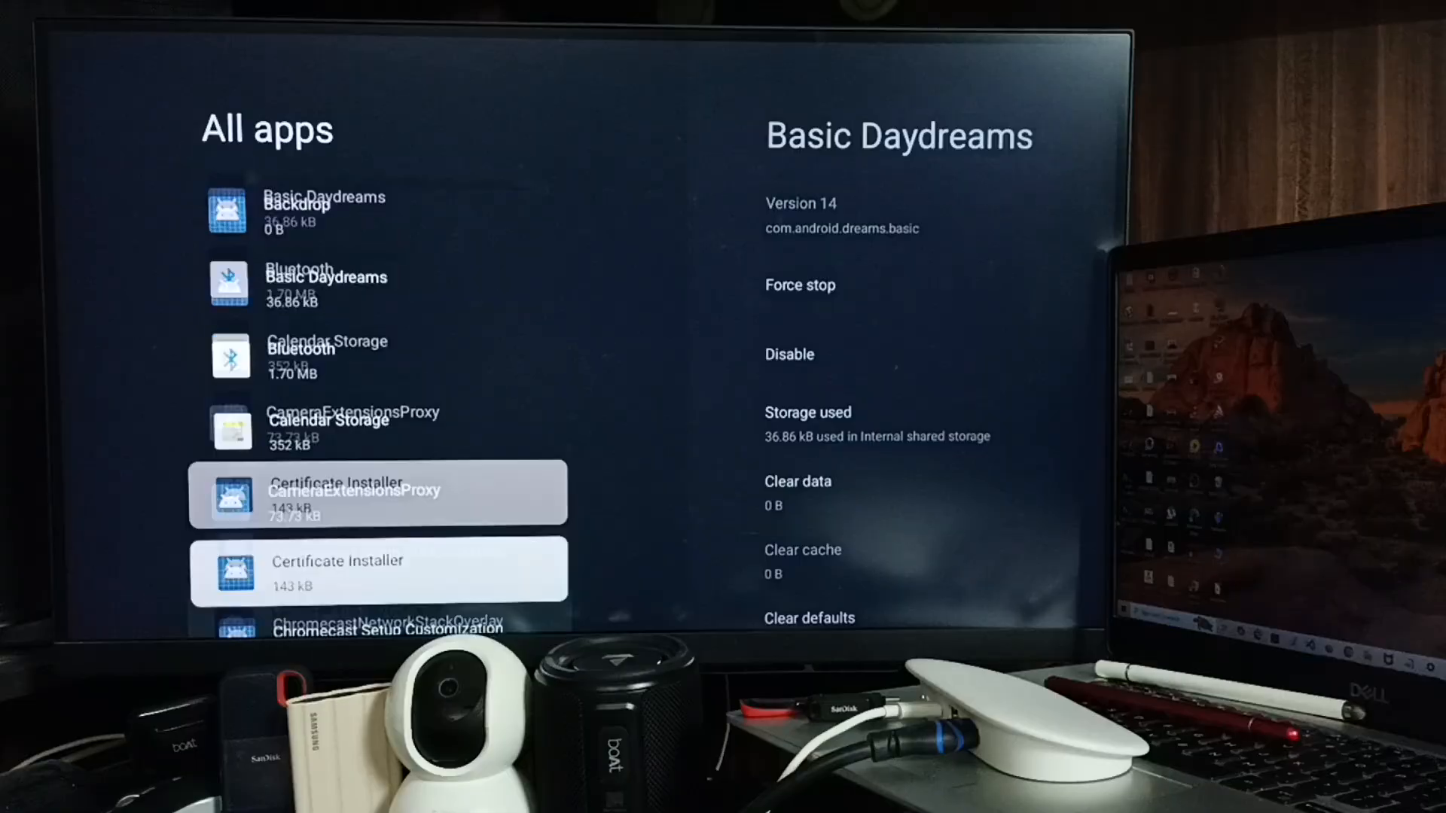
scroll(down, 3)
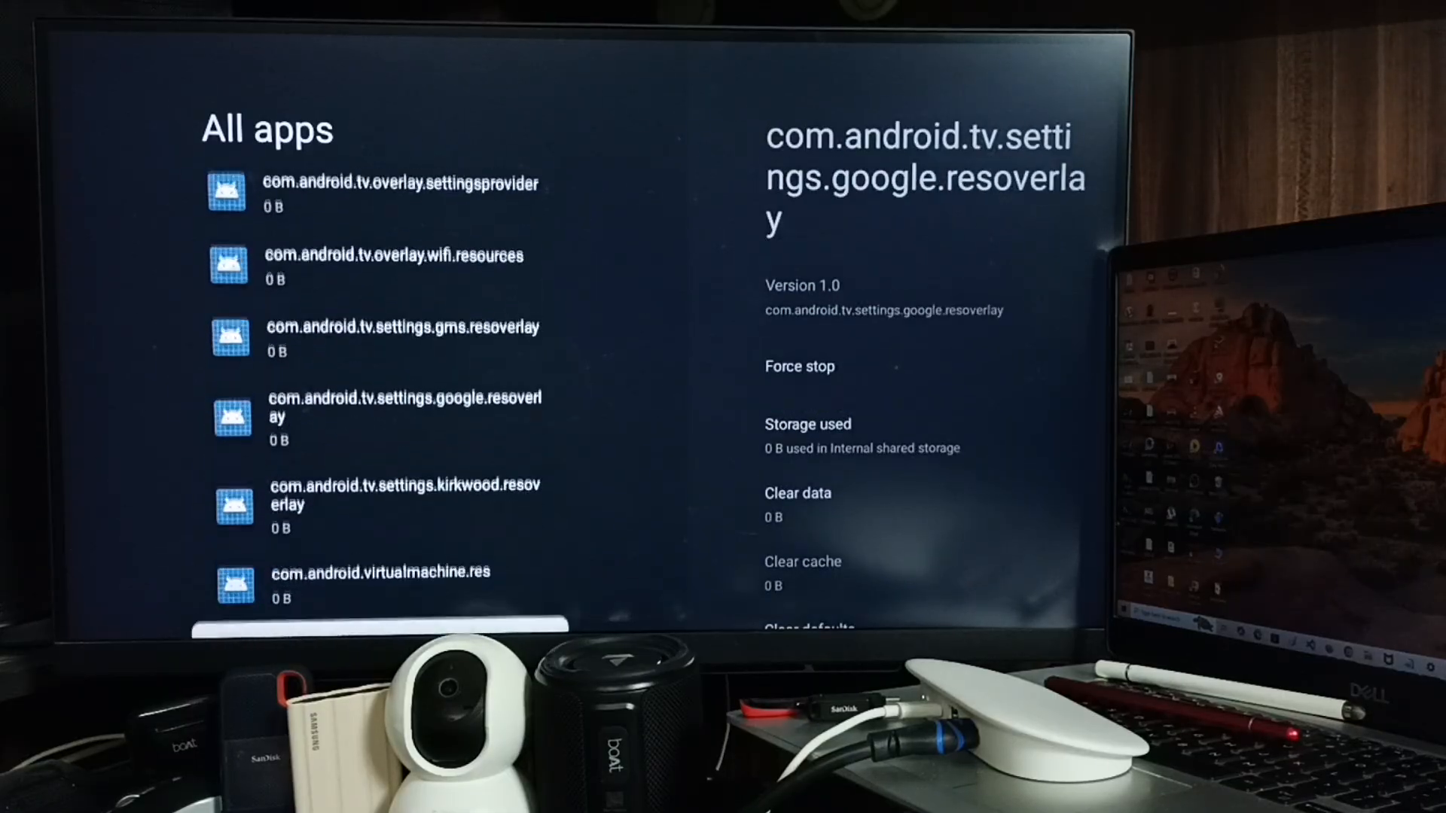
scroll(down, 3)
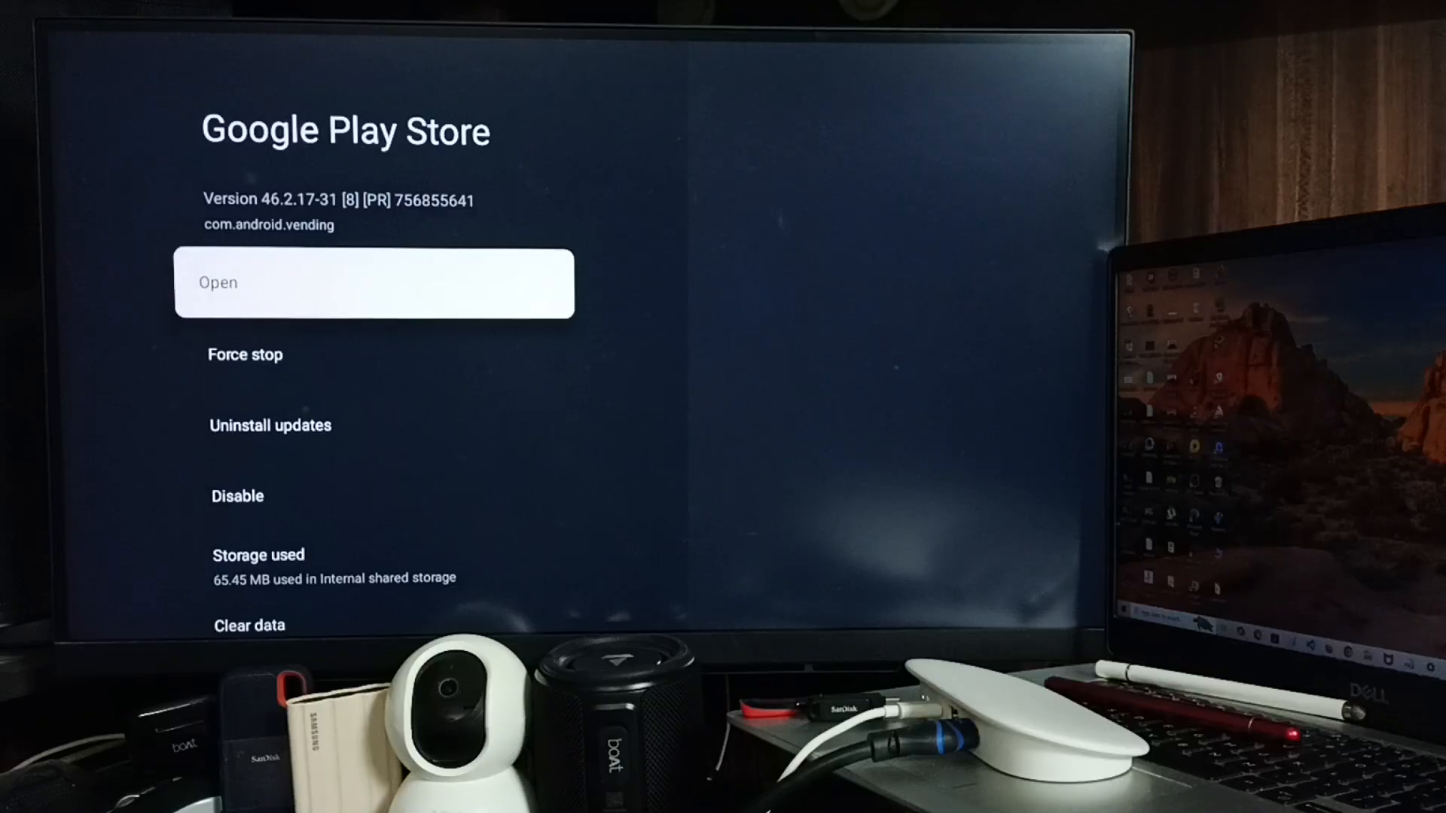
- Launch Google Play Store from its app info page and go to its Search page
click(374, 282)
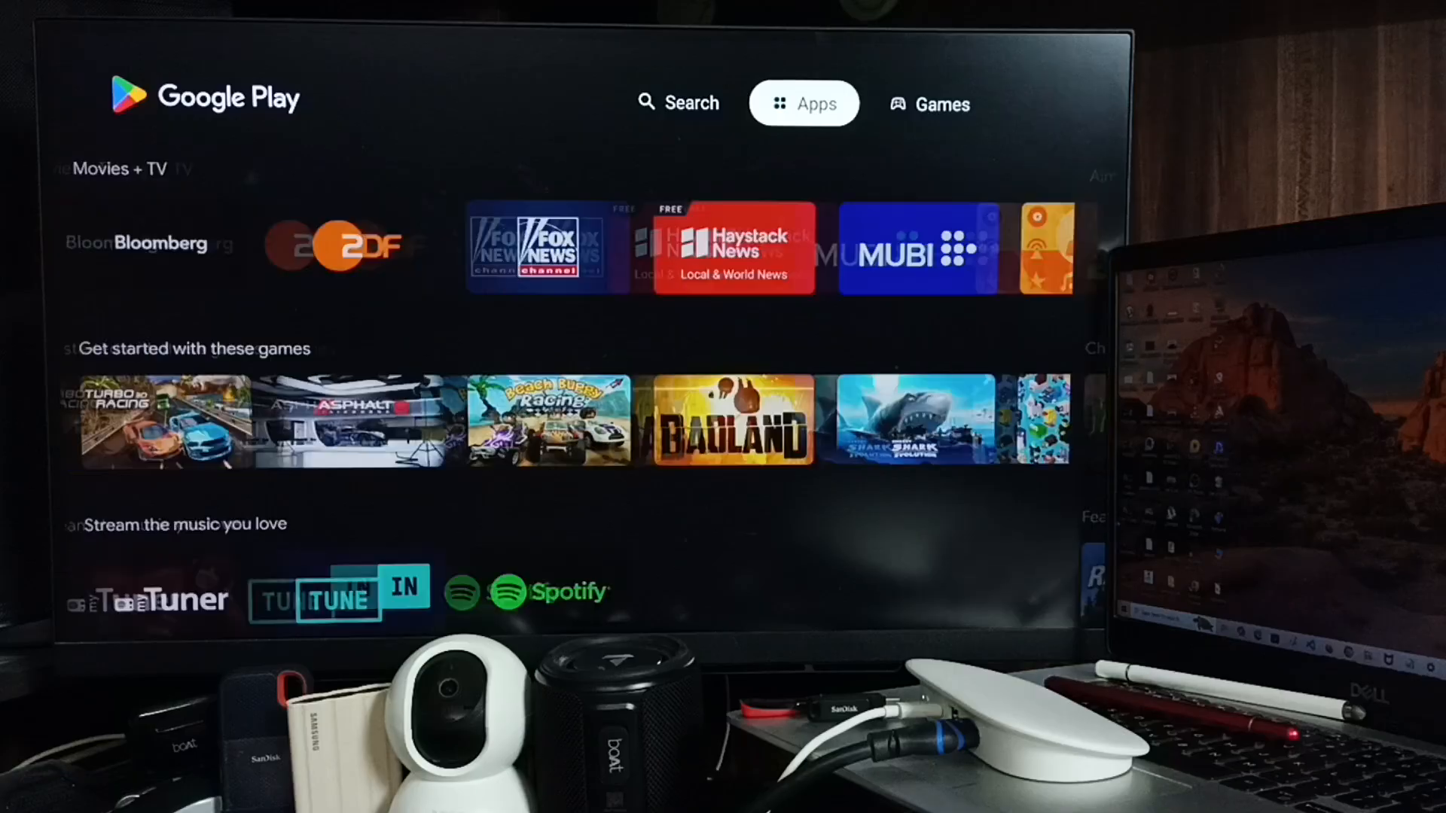
click(678, 102)
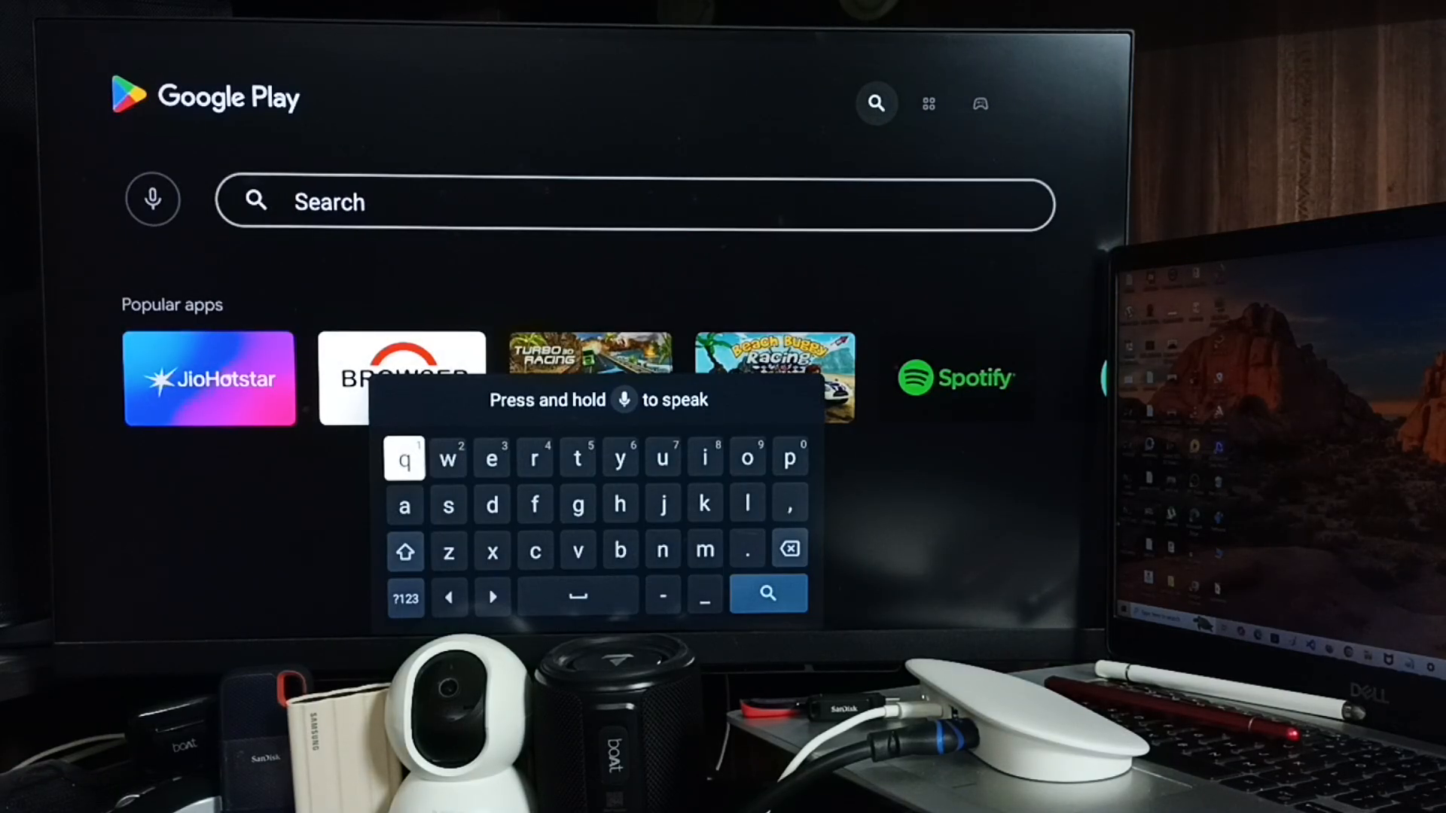
- Search 'appl' in Google Play Store and install the Apple TV result
click(403, 505)
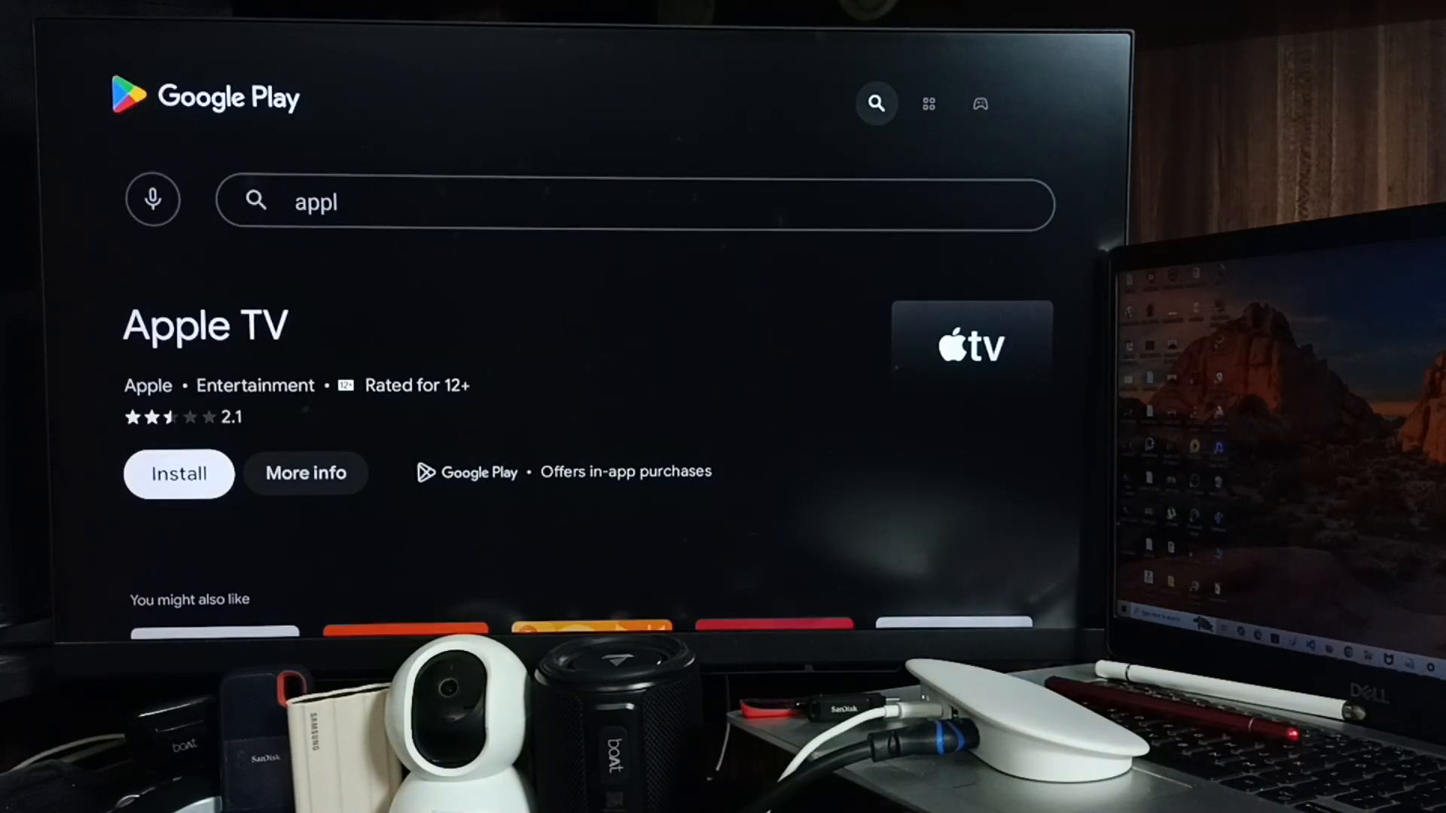
click(178, 473)
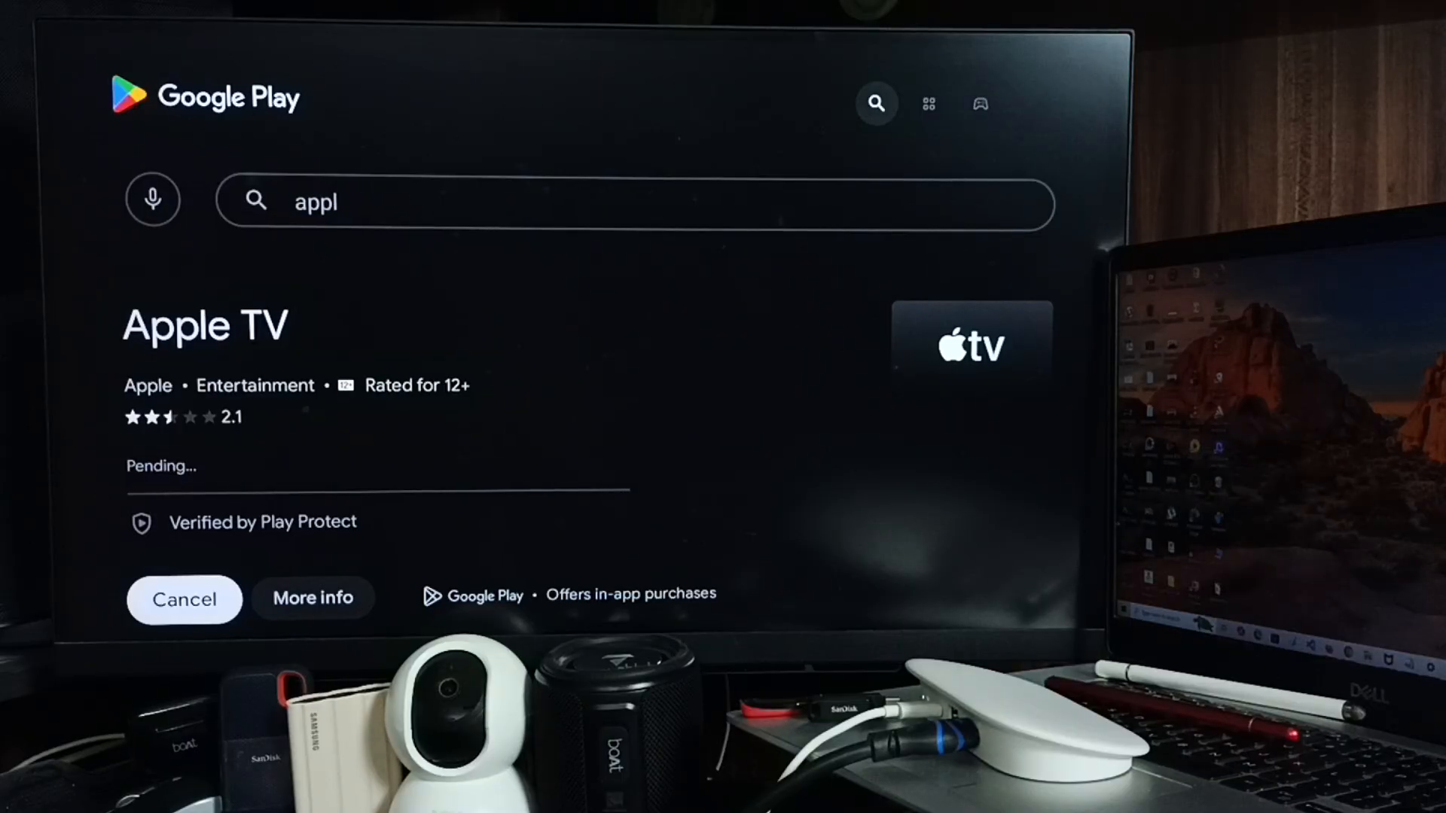